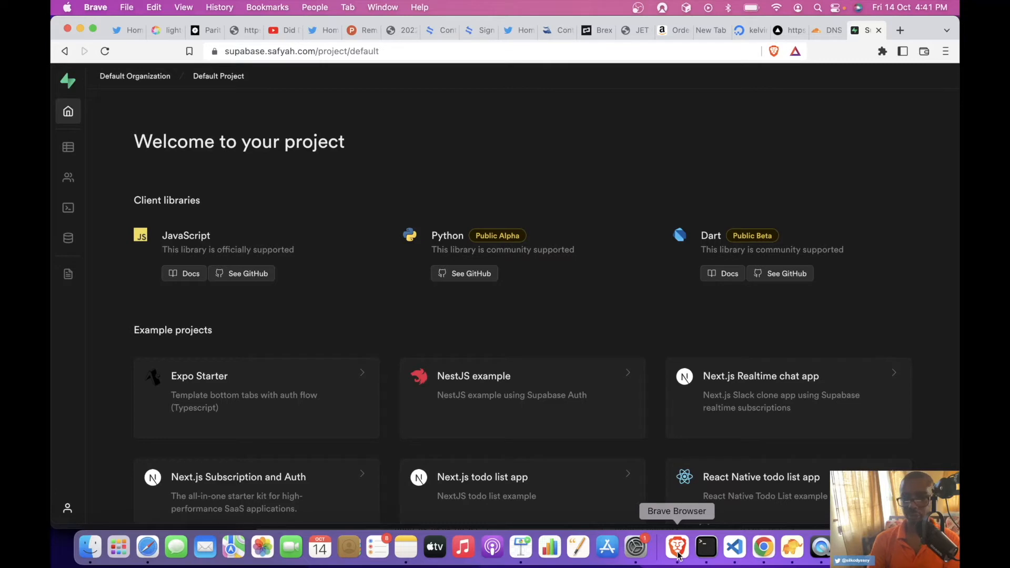
pyautogui.moveTo(706, 547)
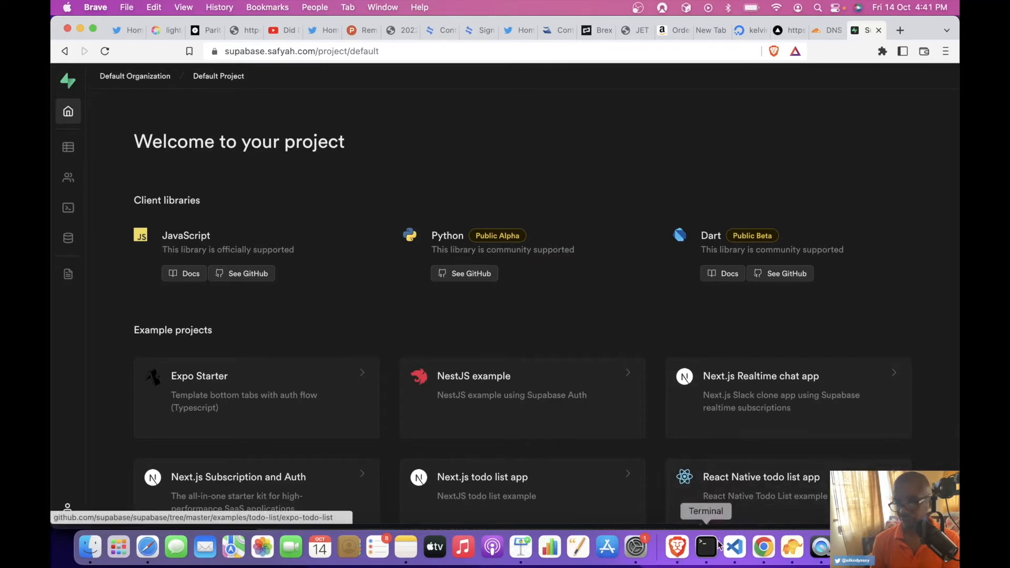
# Bring the SSH terminal showing the Supabase server logs to the front
pyautogui.click(705, 547)
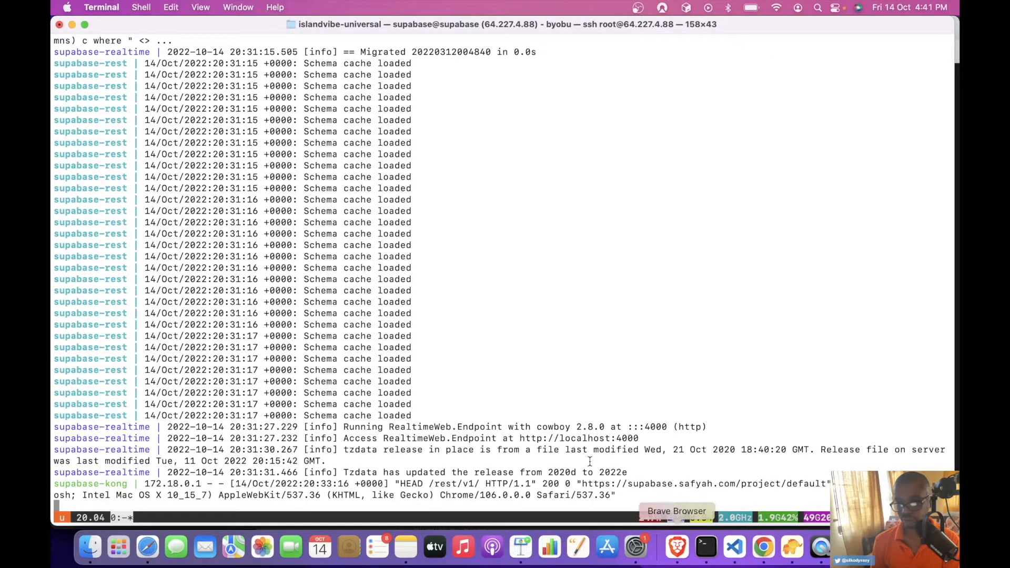
pyautogui.moveTo(561, 365)
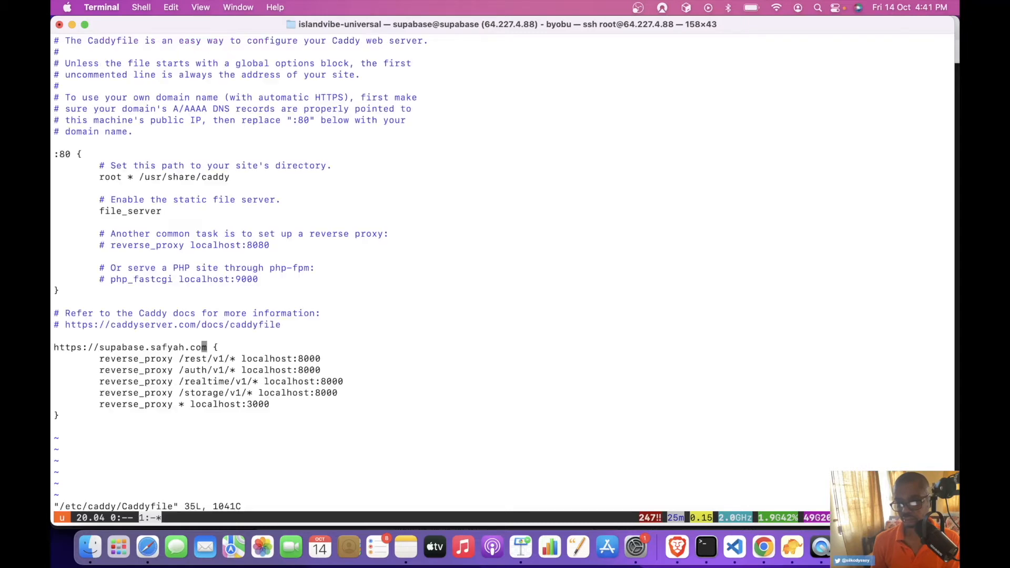
pyautogui.moveTo(205, 392)
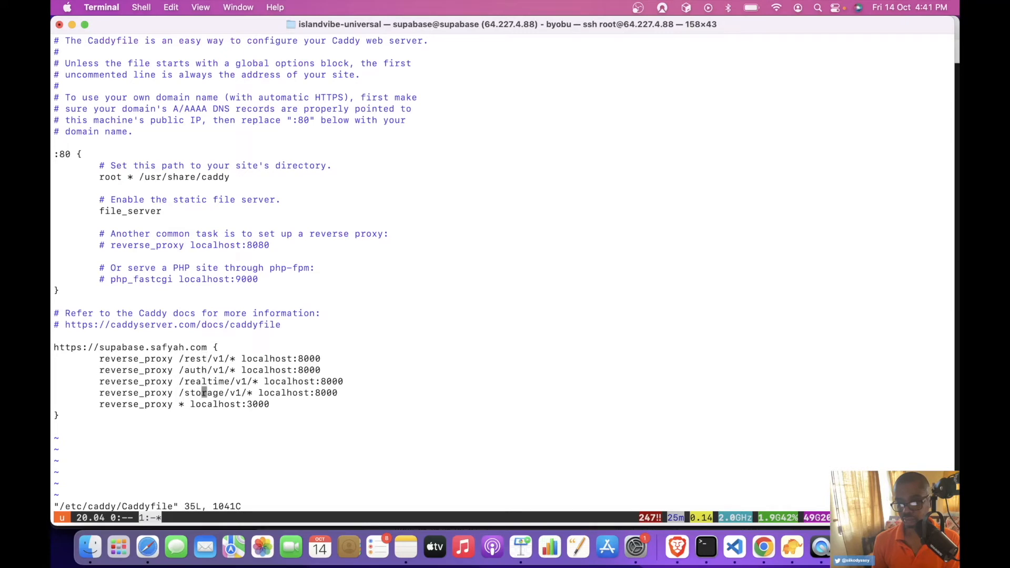
# Write 'basicauth / {' with user 'joker' on its own line inside the site block
pyautogui.write('bas')
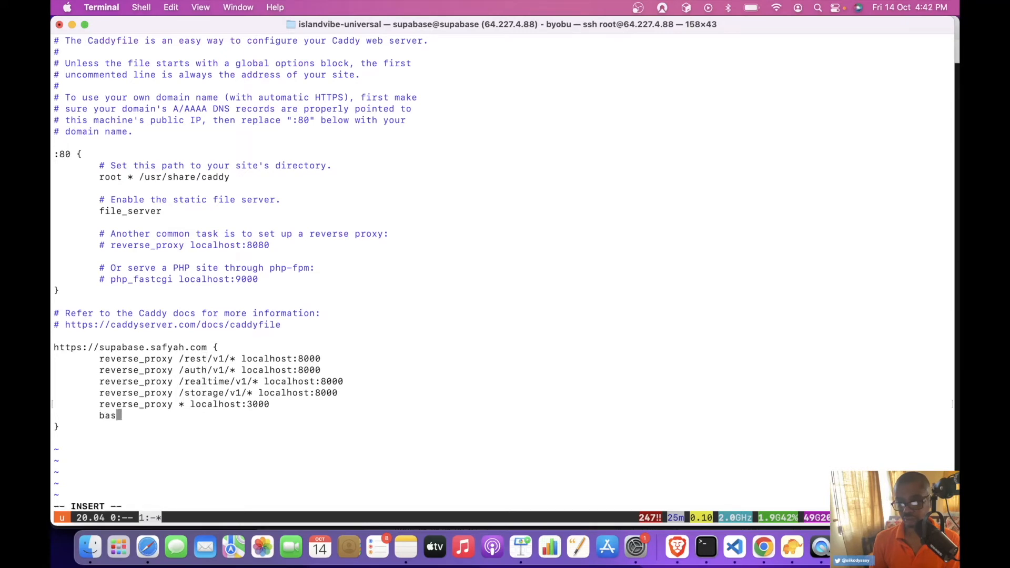
pyautogui.write('icaut')
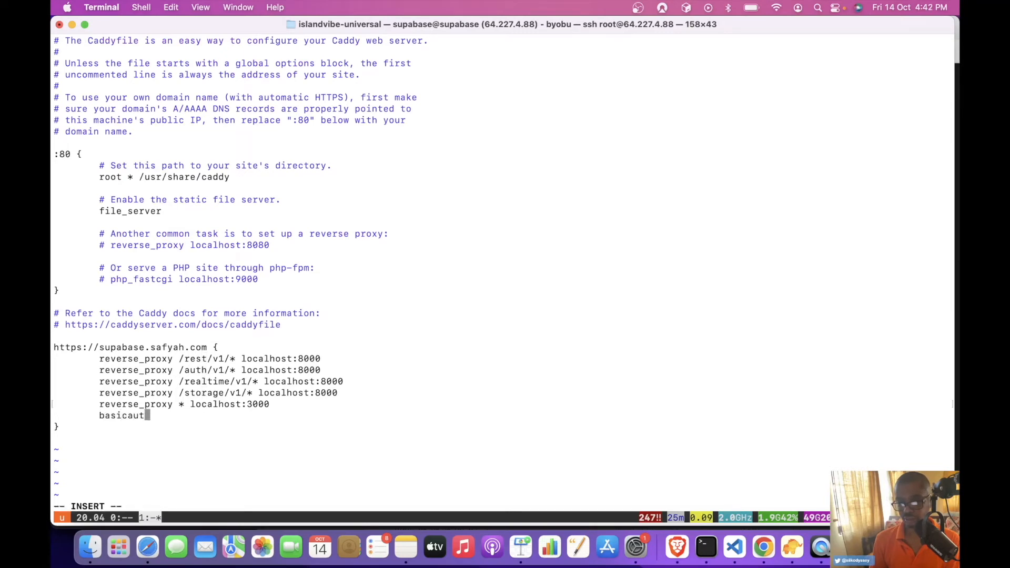
pyautogui.write('h')
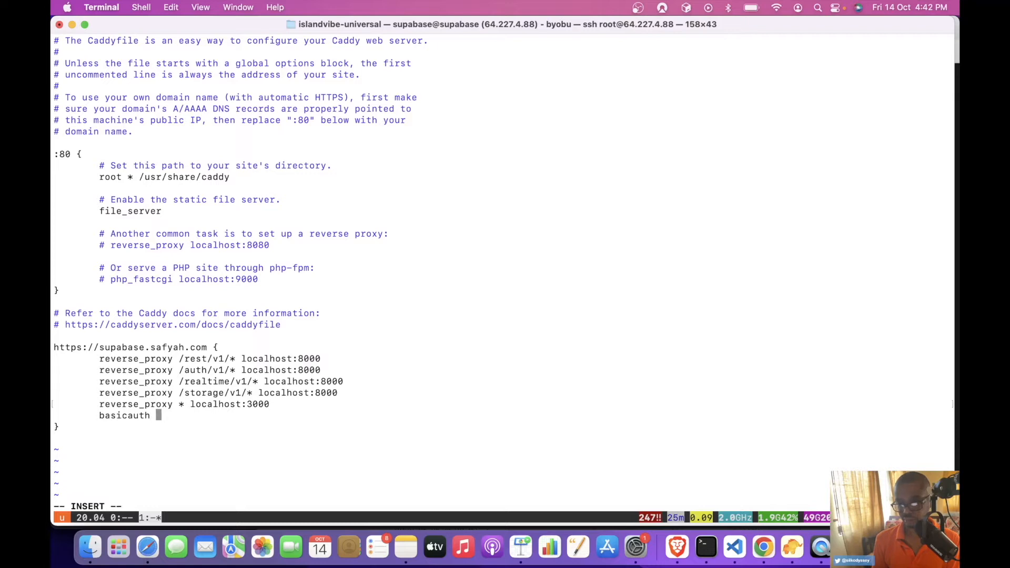
pyautogui.write('{}')
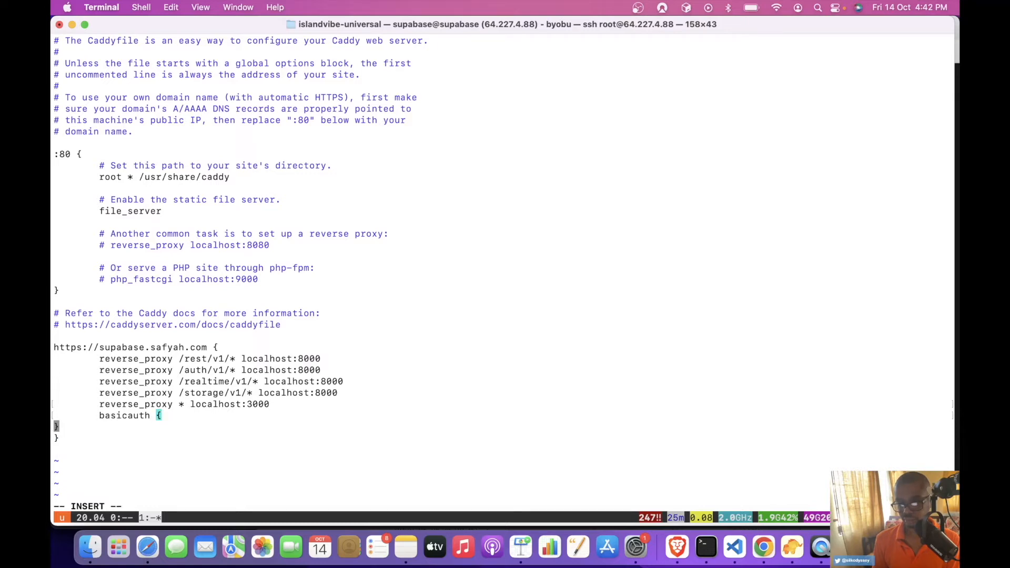
pyautogui.press('Return')
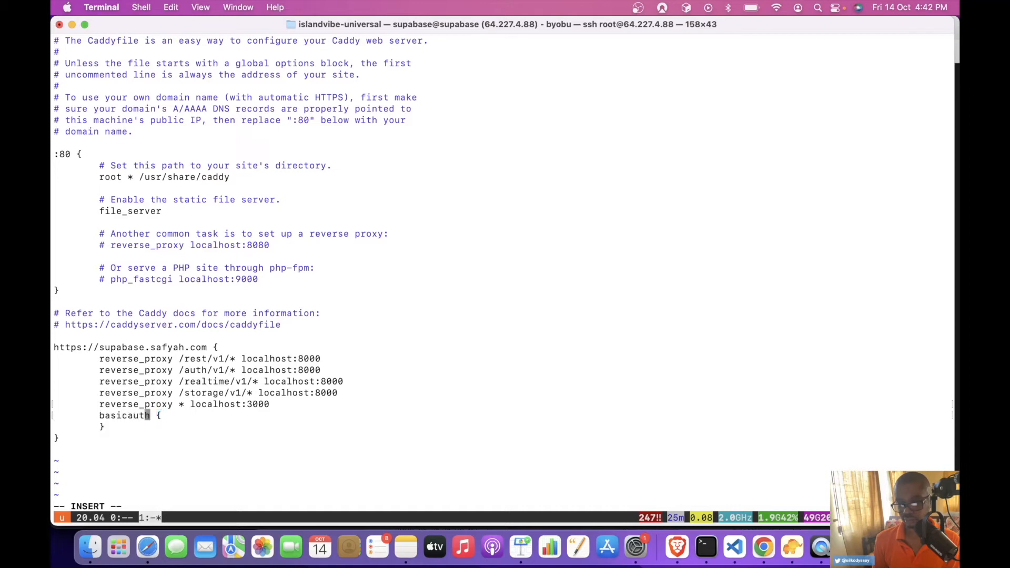
pyautogui.write('/')
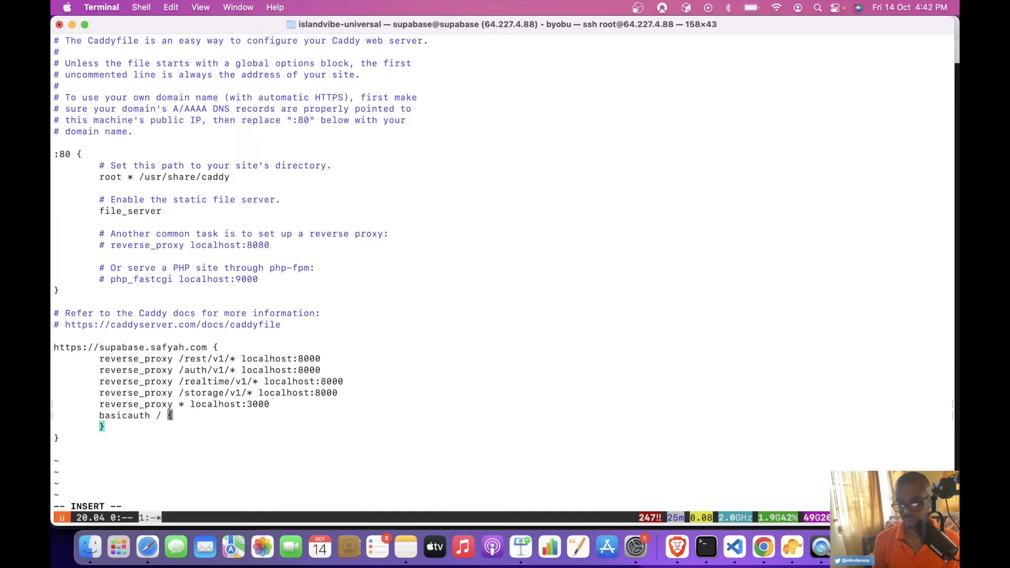
pyautogui.press('Return')
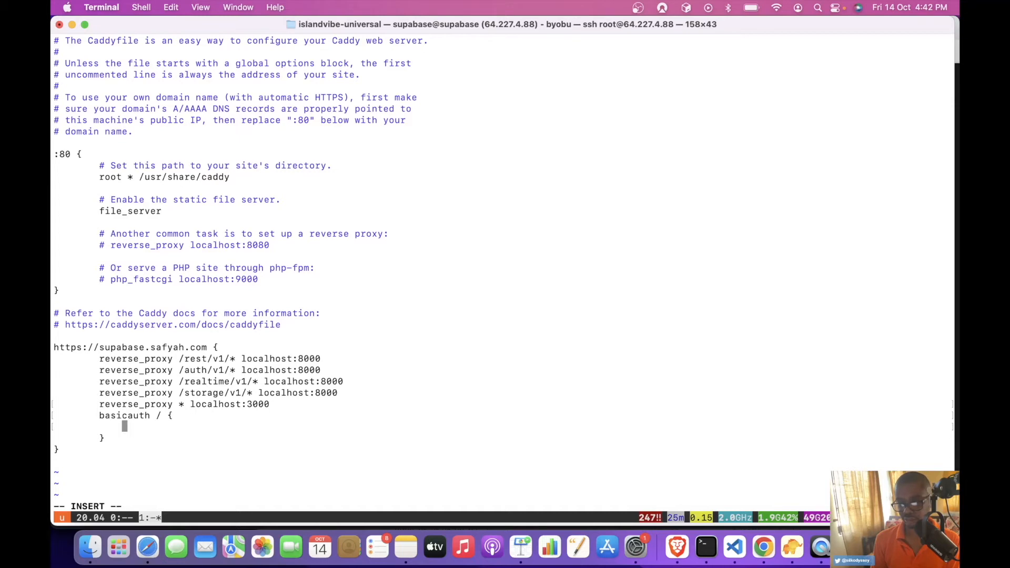
pyautogui.write('j')
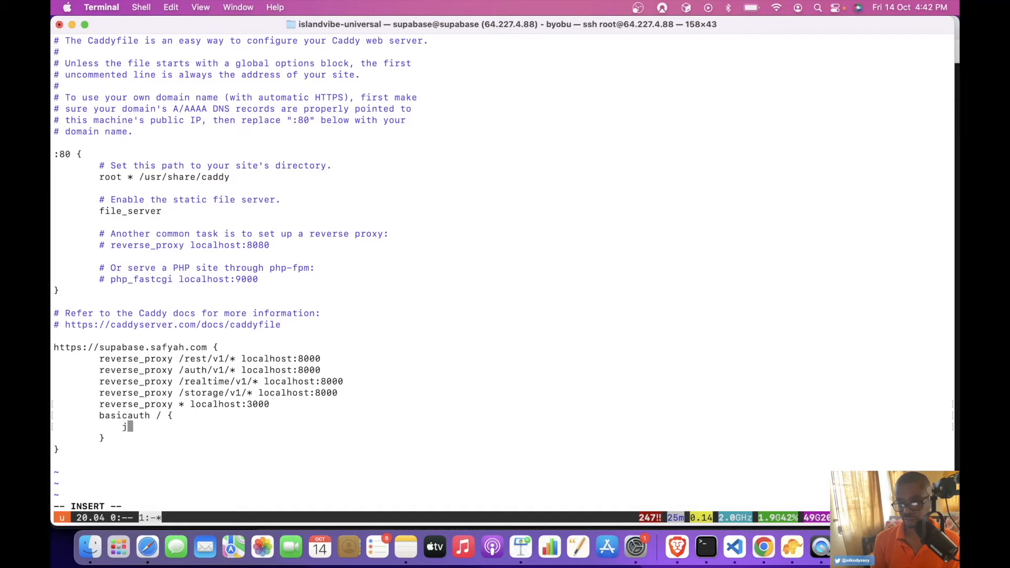
pyautogui.write('oker')
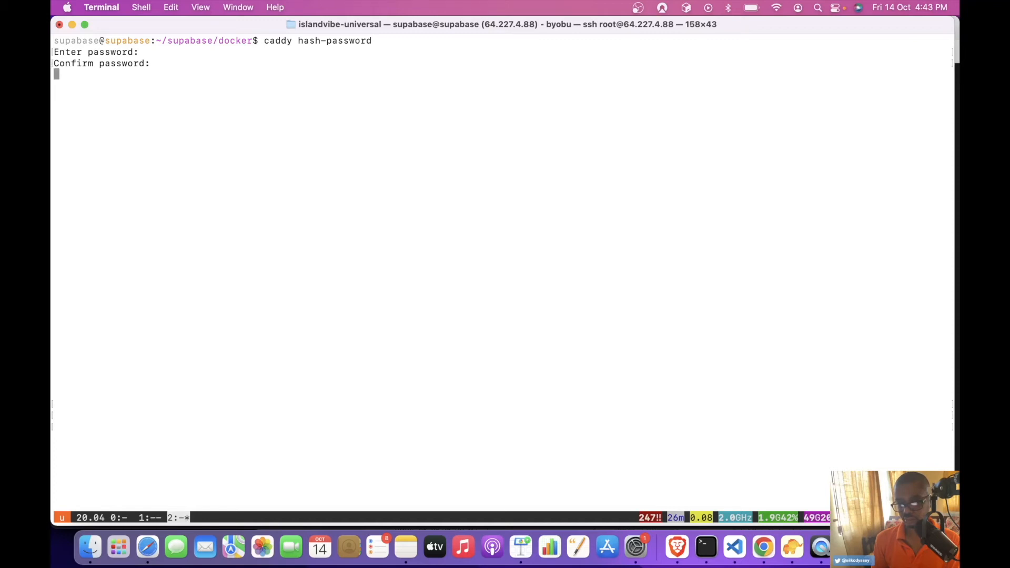
# Confirm the password so caddy hash-password outputs the bcrypt hash
pyautogui.press('Return')
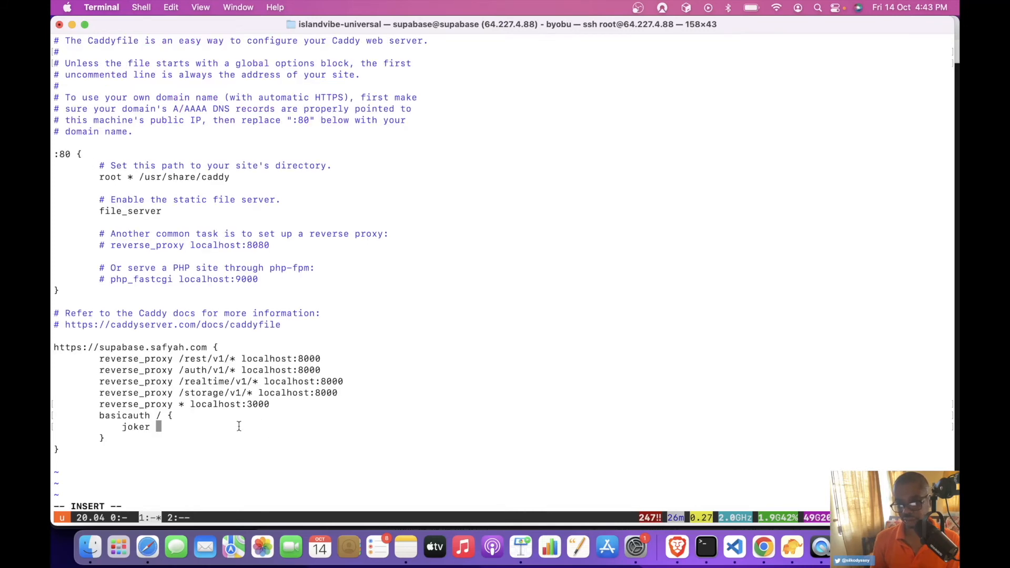
pyautogui.moveTo(217, 429)
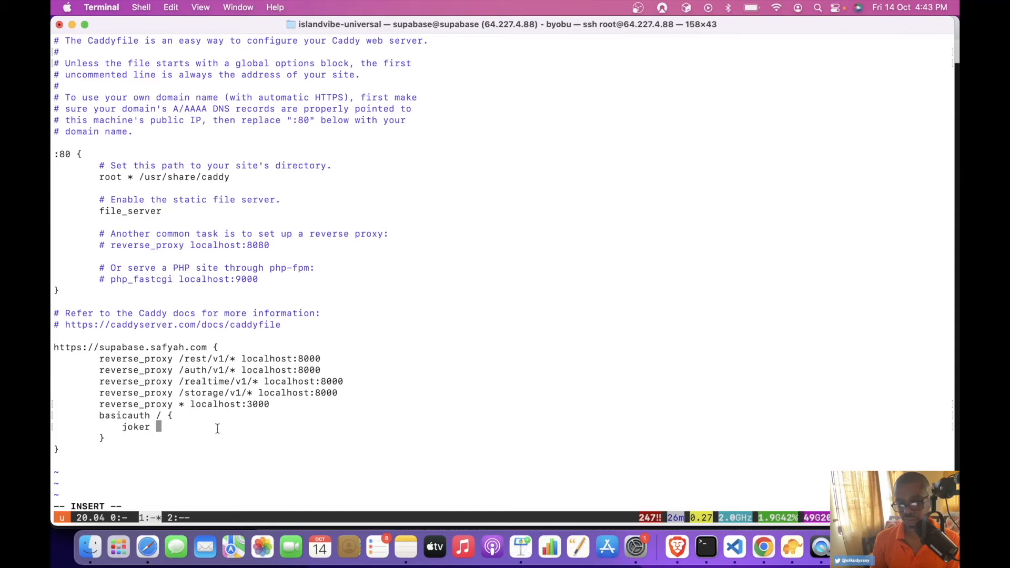
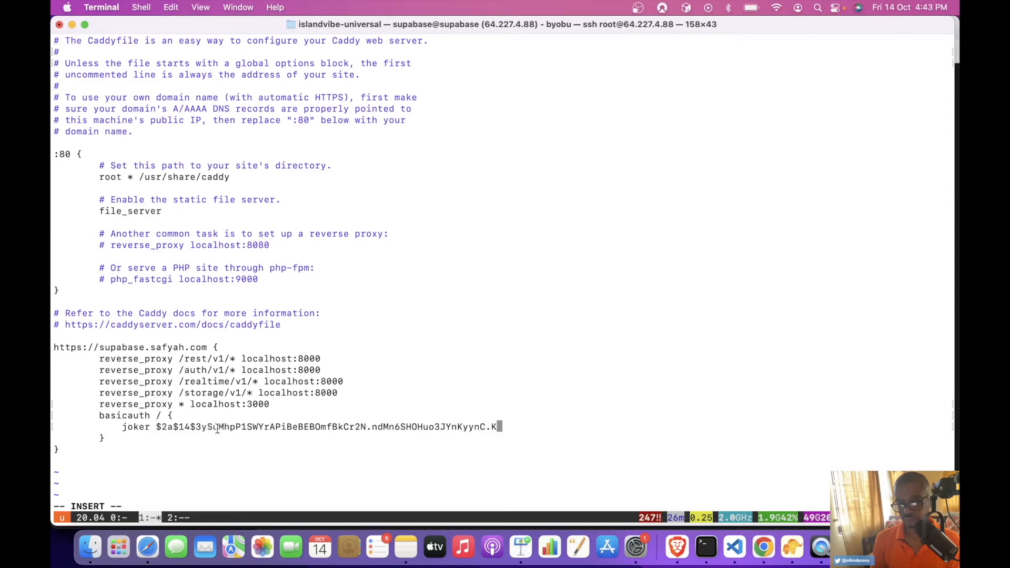
# Paste the $2a$14$... hash after joker, then save the Caddyfile and quit vim
pyautogui.press('Escape')
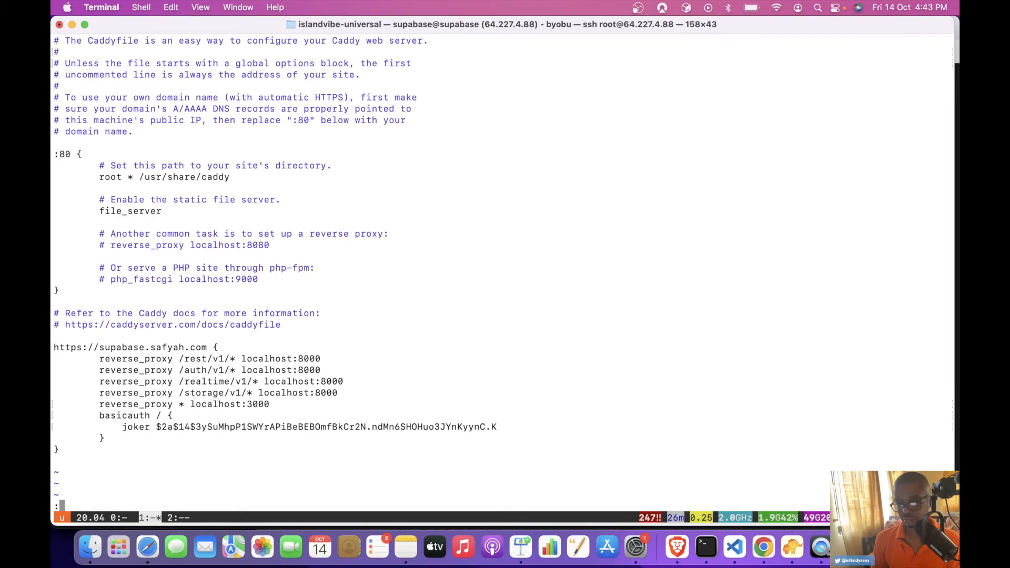
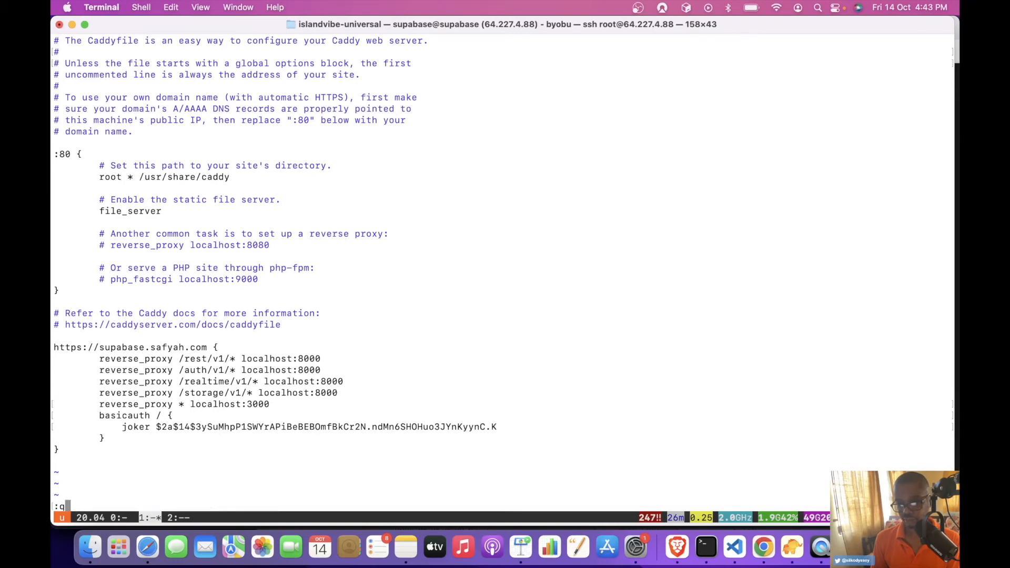
pyautogui.press('Return')
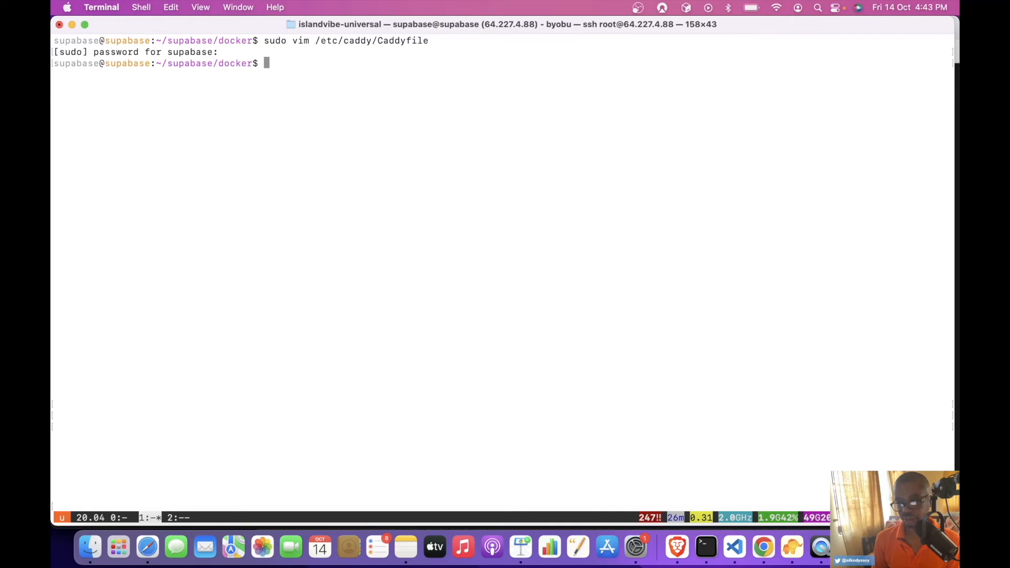
# Run sudo service caddy restart, then return to the browser to test the site
pyautogui.write('sudo service ca')
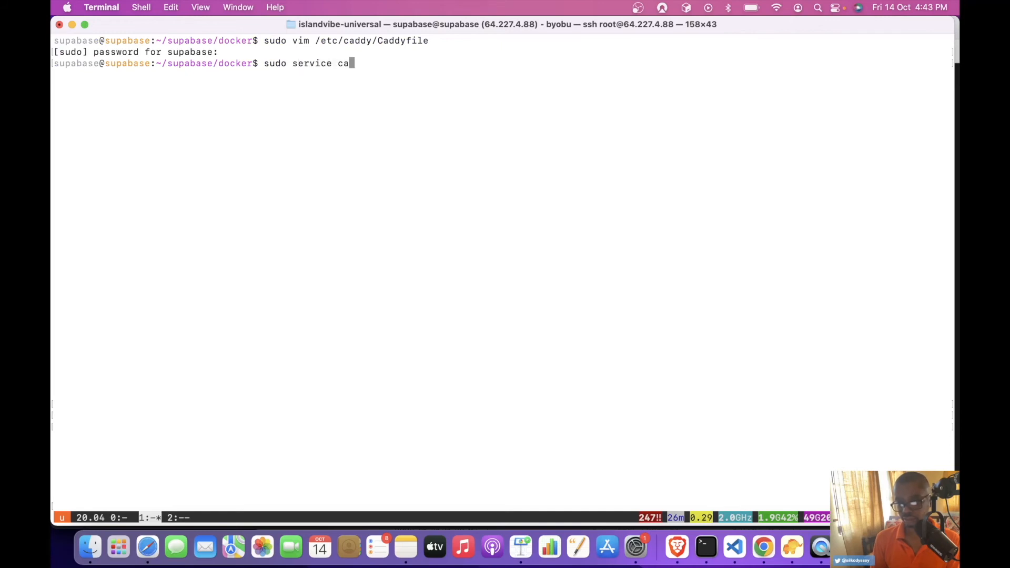
pyautogui.write('ddy res')
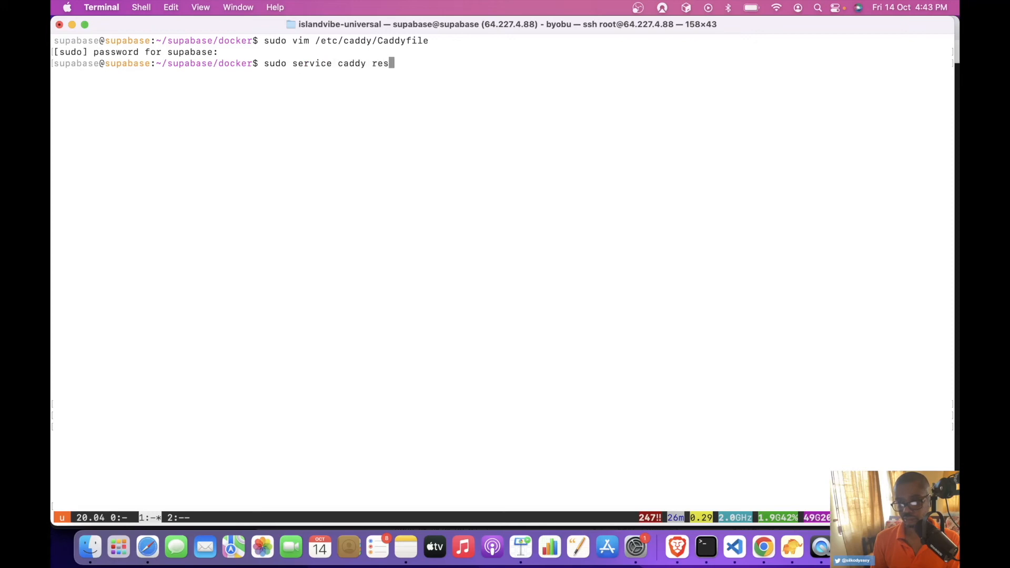
pyautogui.press('Return')
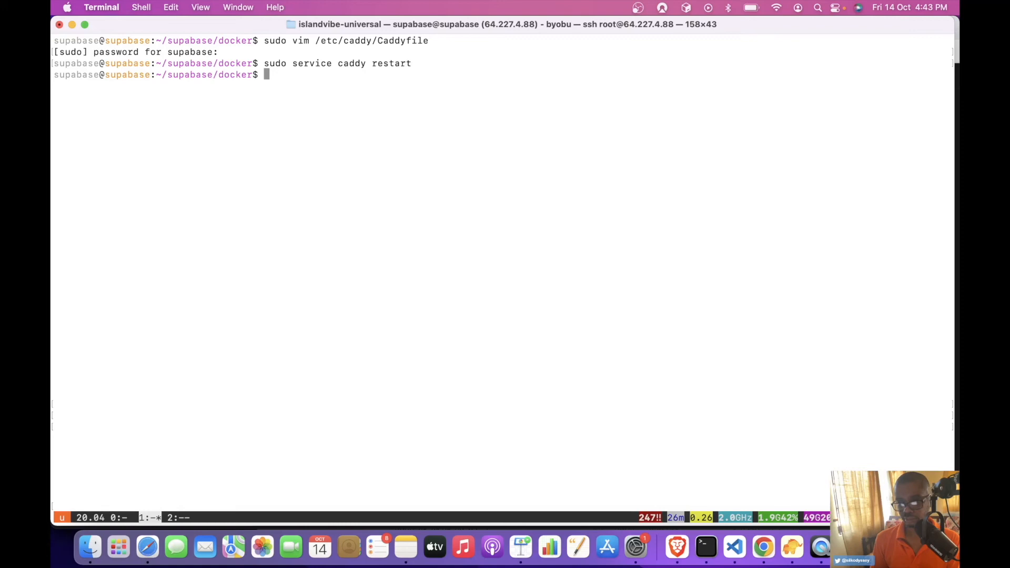
pyautogui.moveTo(440, 445)
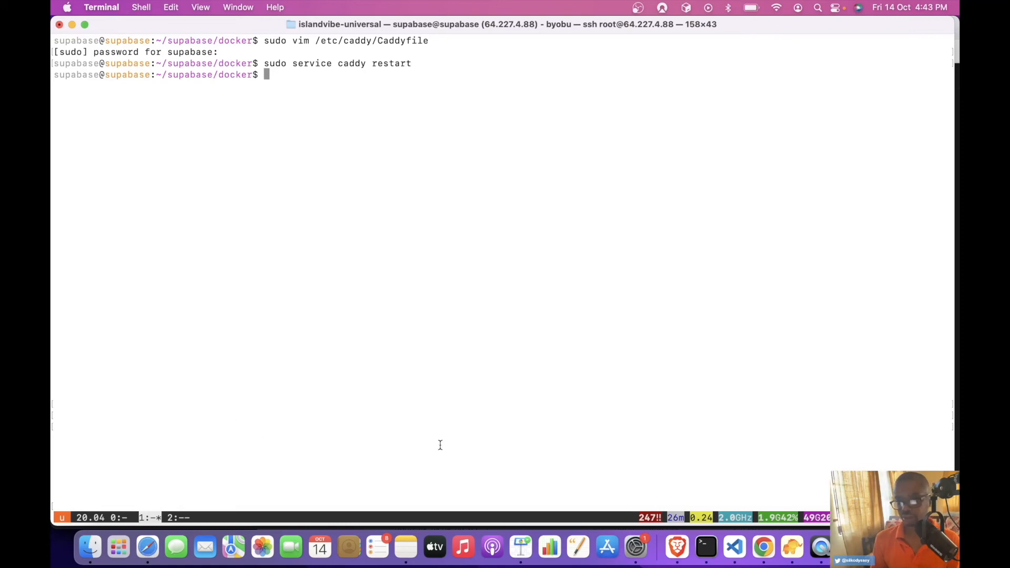
pyautogui.moveTo(705, 548)
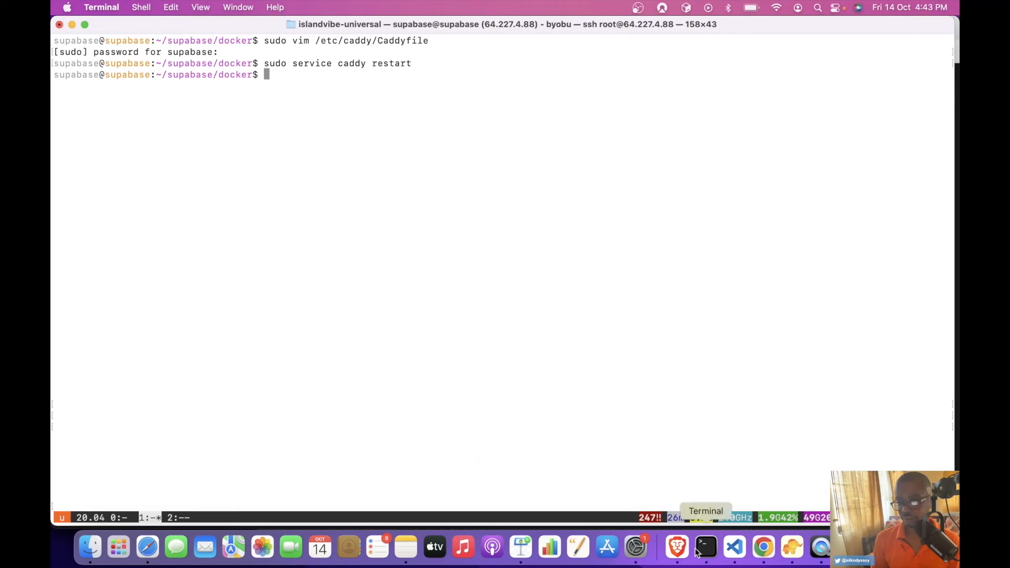
pyautogui.click(677, 548)
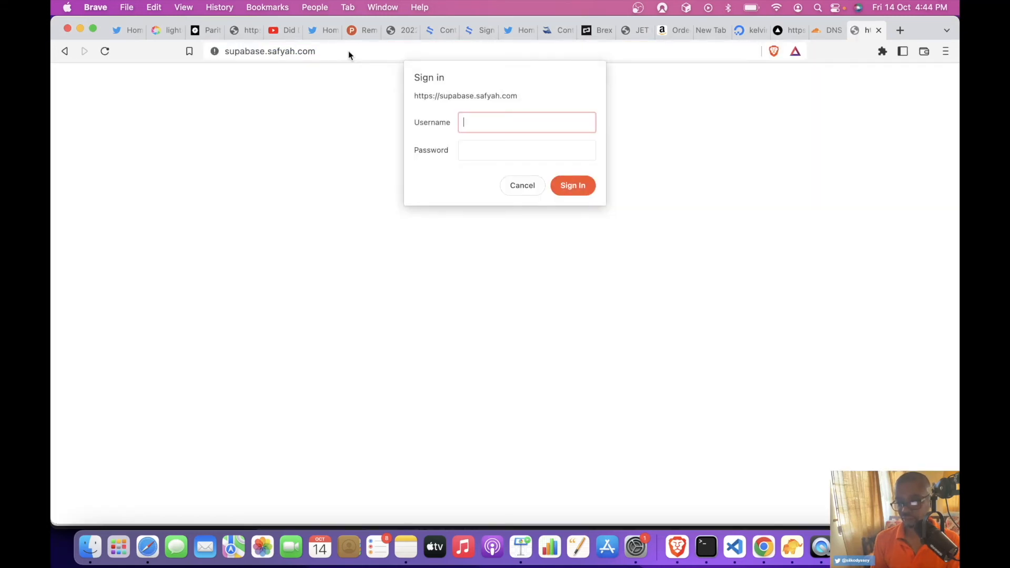
# Sign in to supabase.safyah.com as user joker with the new password
pyautogui.write('joker')
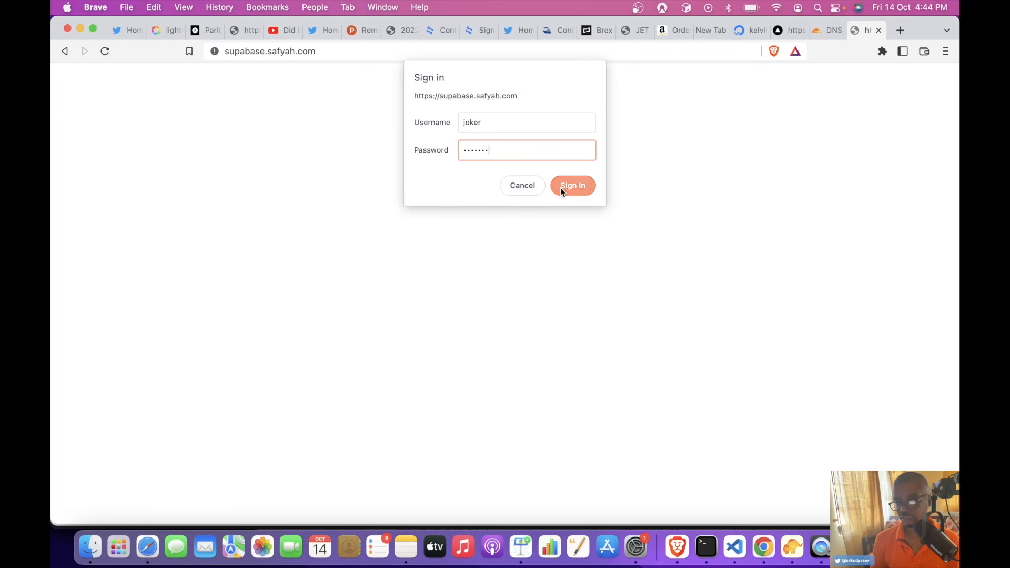
pyautogui.click(573, 185)
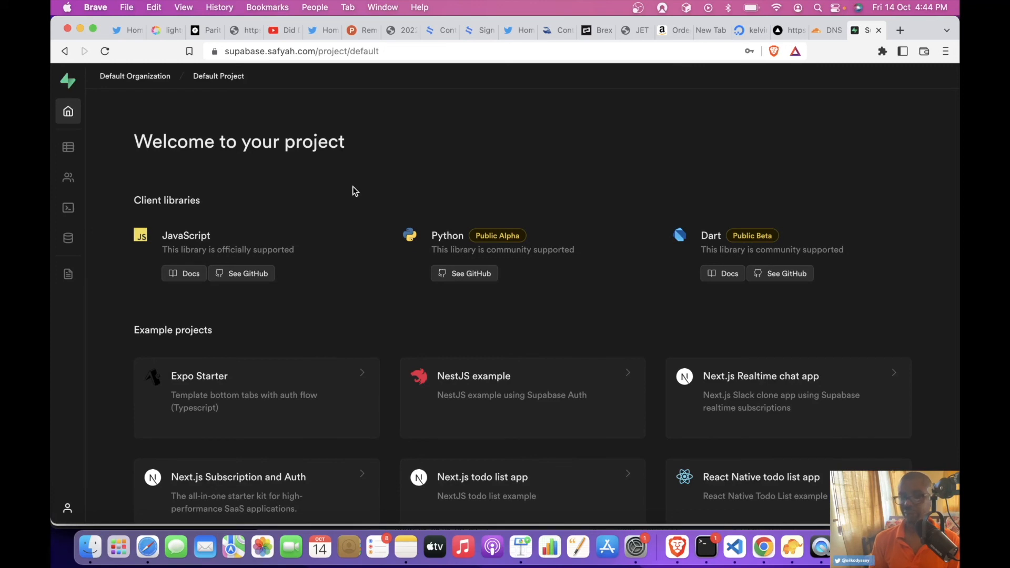
pyautogui.moveTo(441, 136)
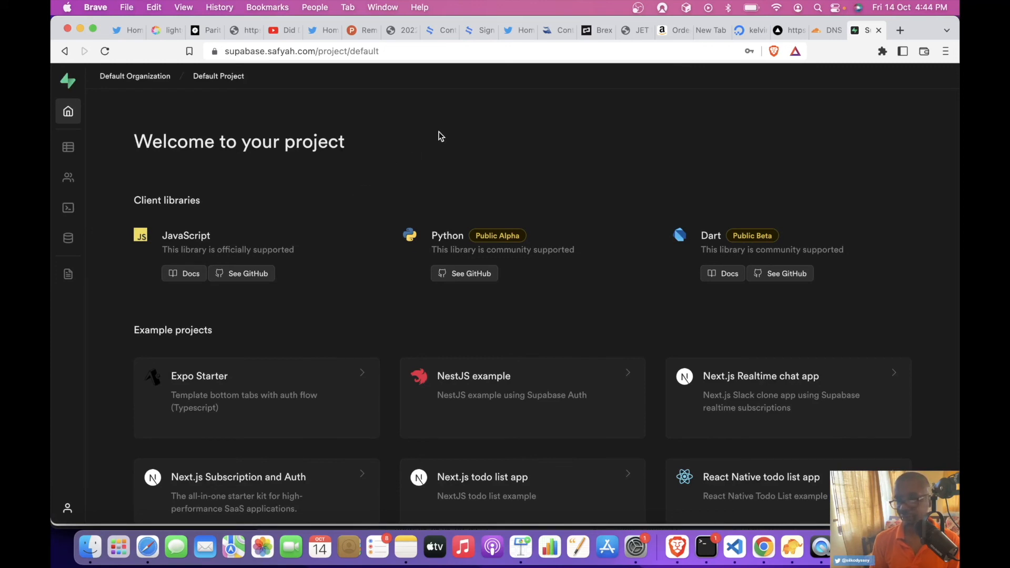
pyautogui.moveTo(641, 134)
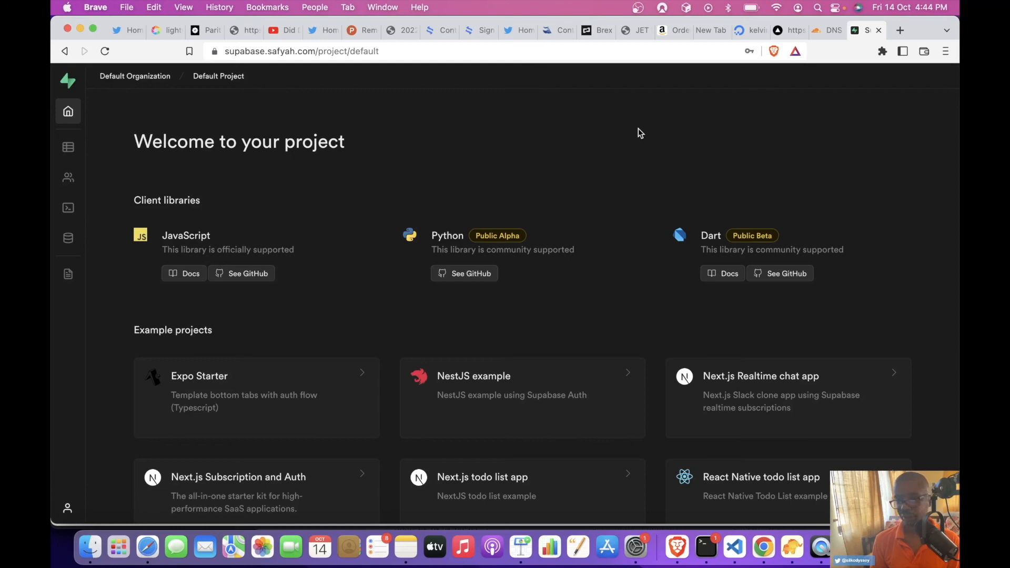
pyautogui.moveTo(770, 107)
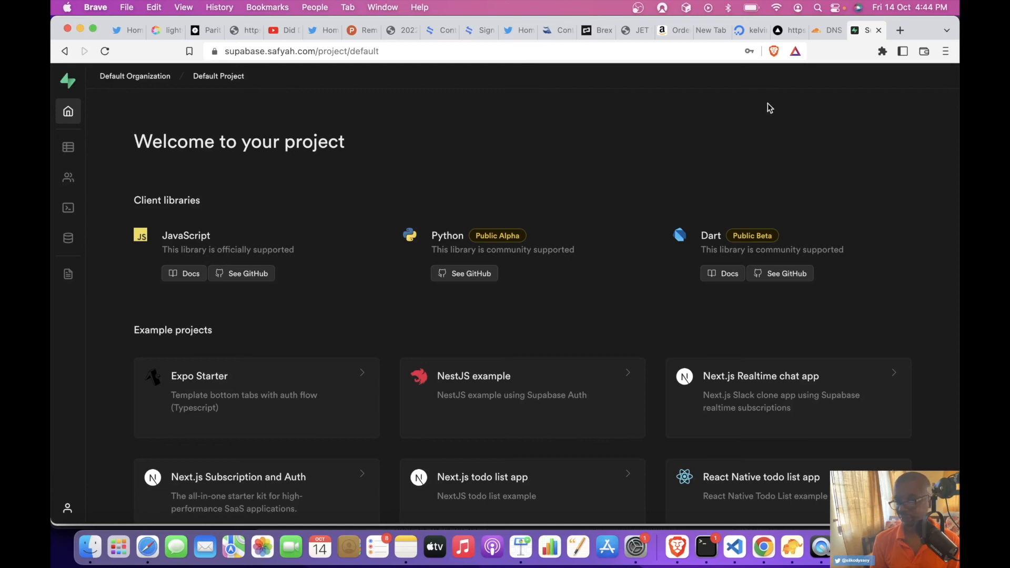